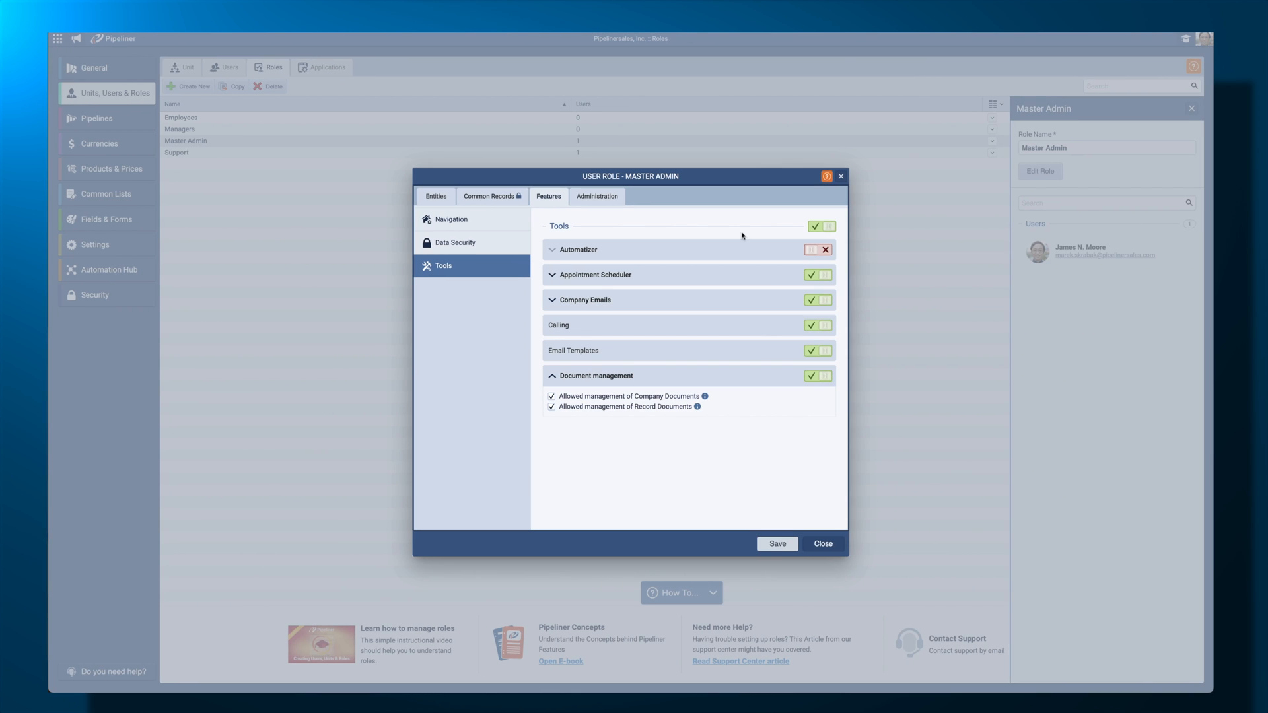
# Close the Master Admin role dialog and show the Pipeliner applications menu
pyautogui.click(821, 543)
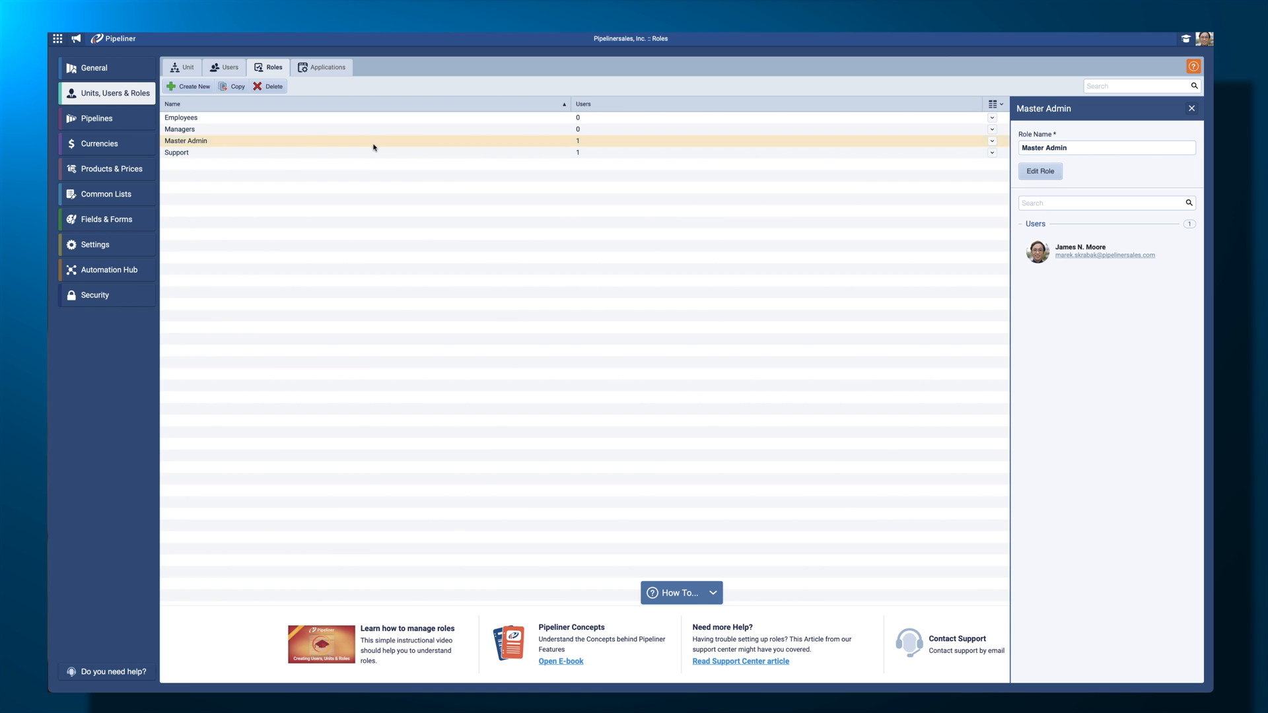
pyautogui.click(58, 39)
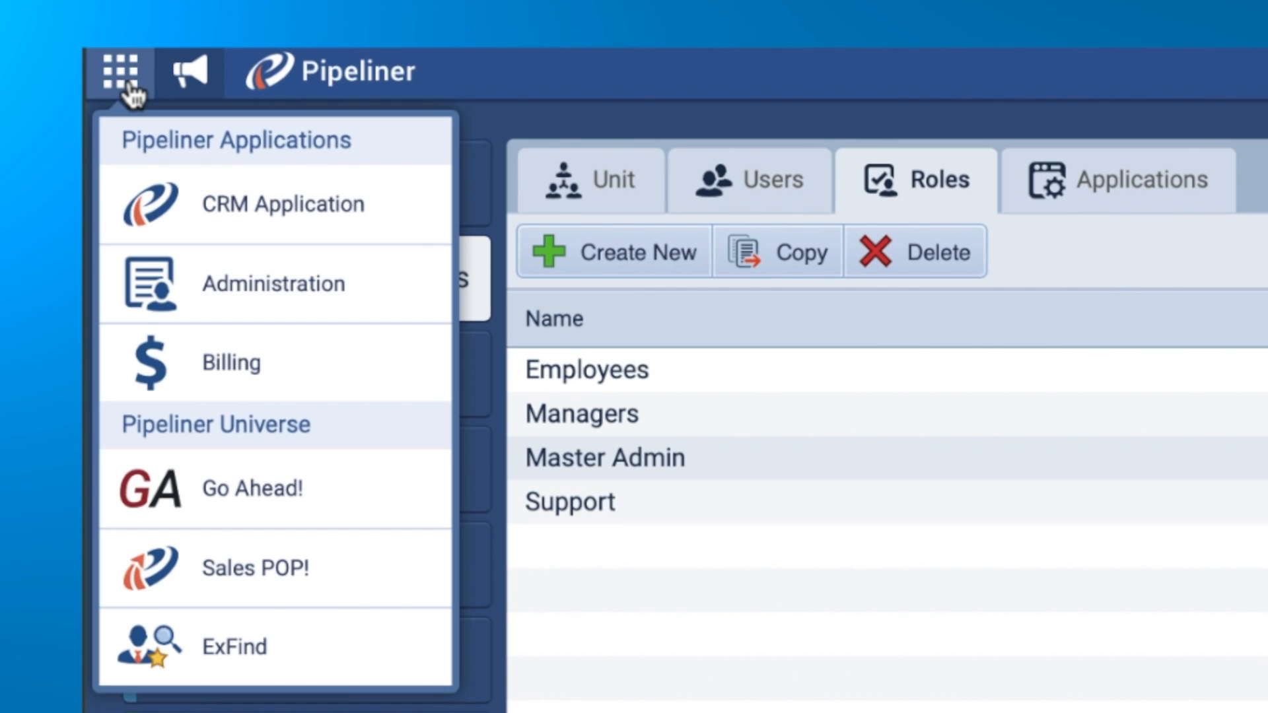
# Switch to CRM Application and launch Document Management from Tools
pyautogui.click(282, 204)
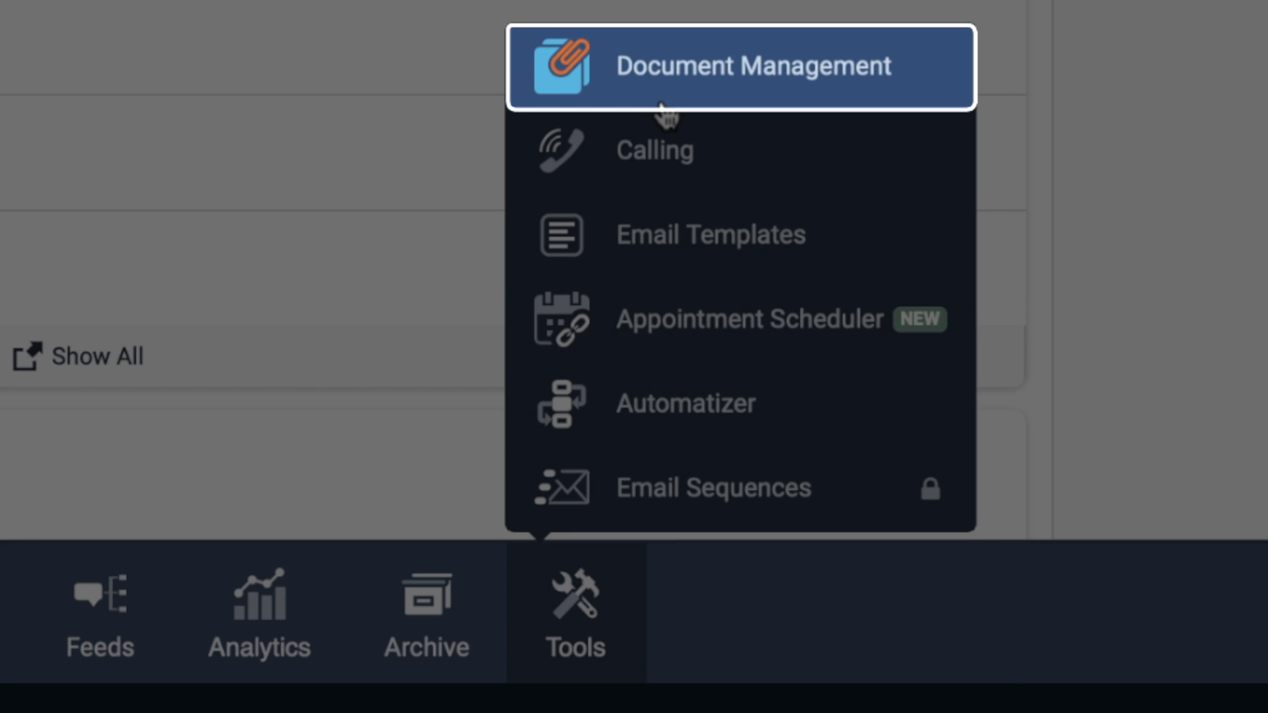
pyautogui.click(753, 65)
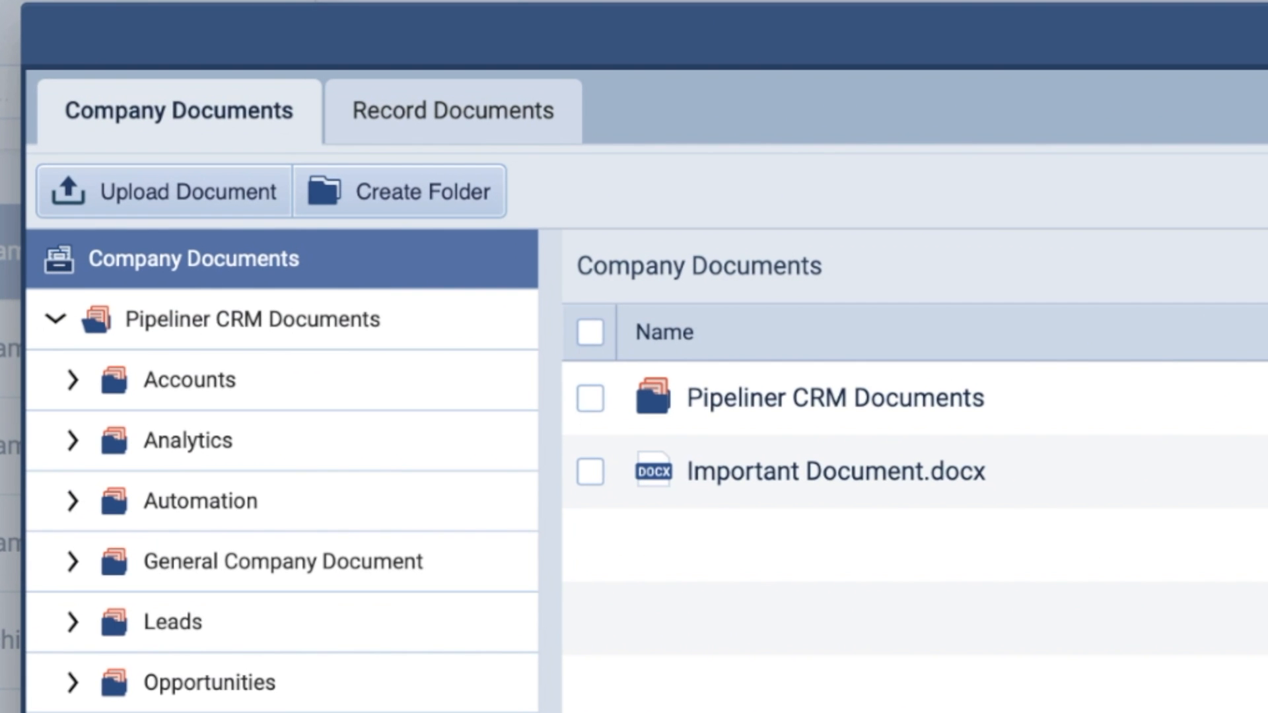
pyautogui.click(400, 192)
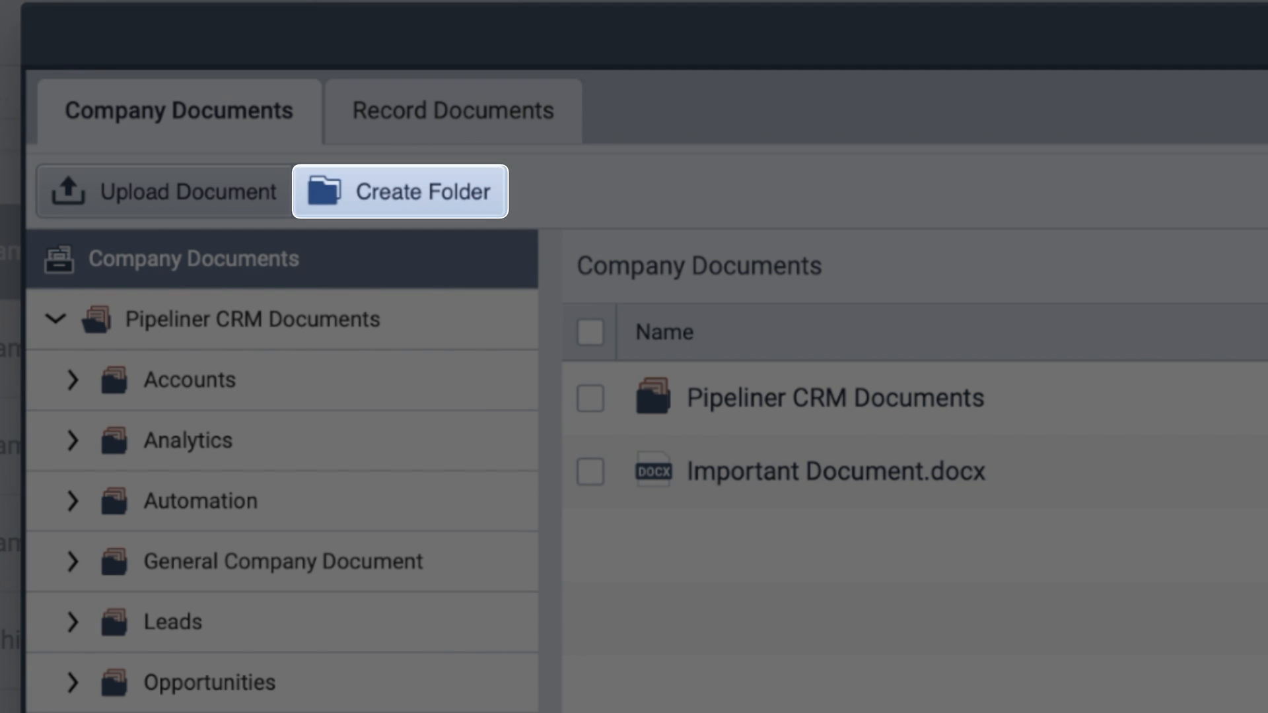
pyautogui.moveTo(164, 190)
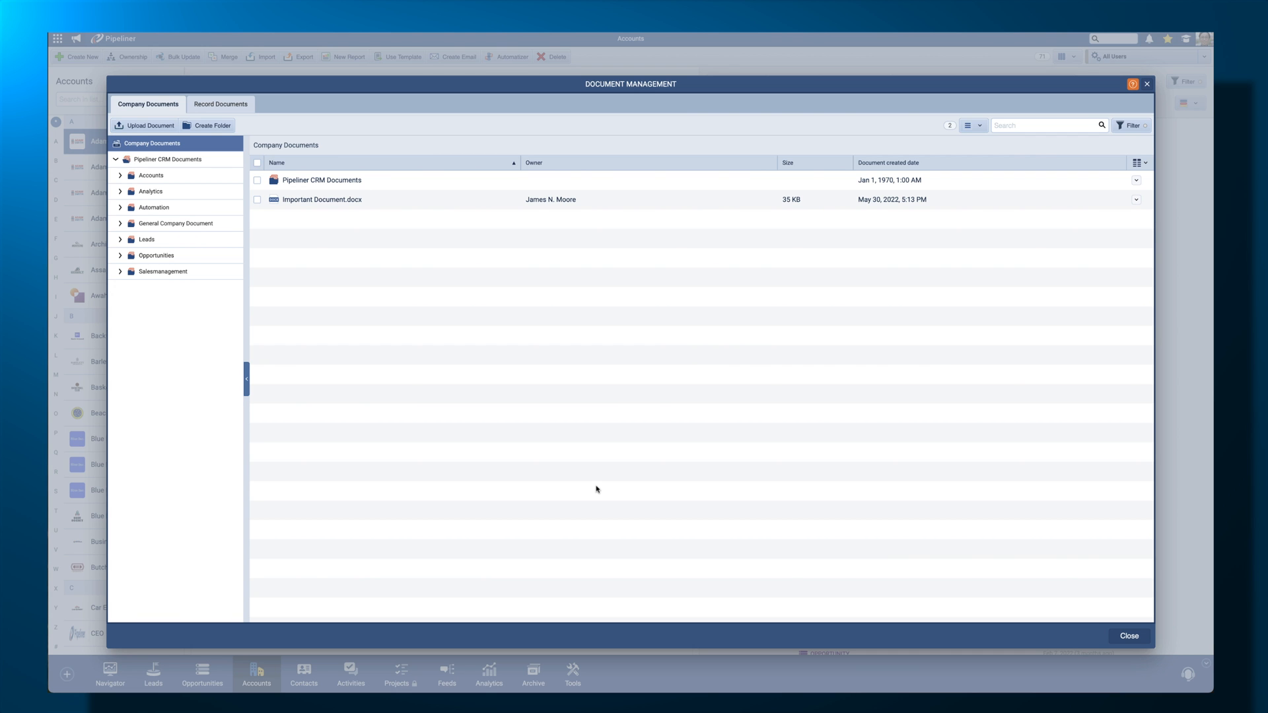
# Upload Important Document.docx into Company Documents
pyautogui.click(148, 125)
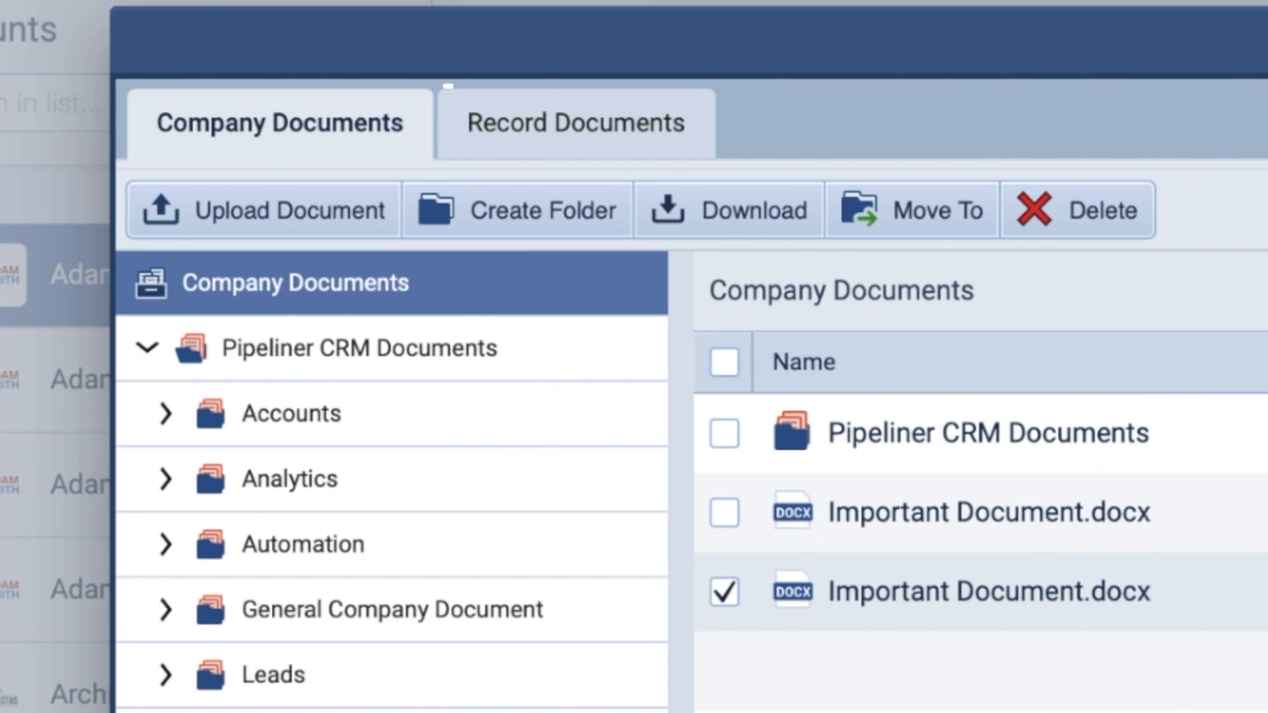
# Open the Record Documents tab to browse record-type document folders
pyautogui.click(575, 122)
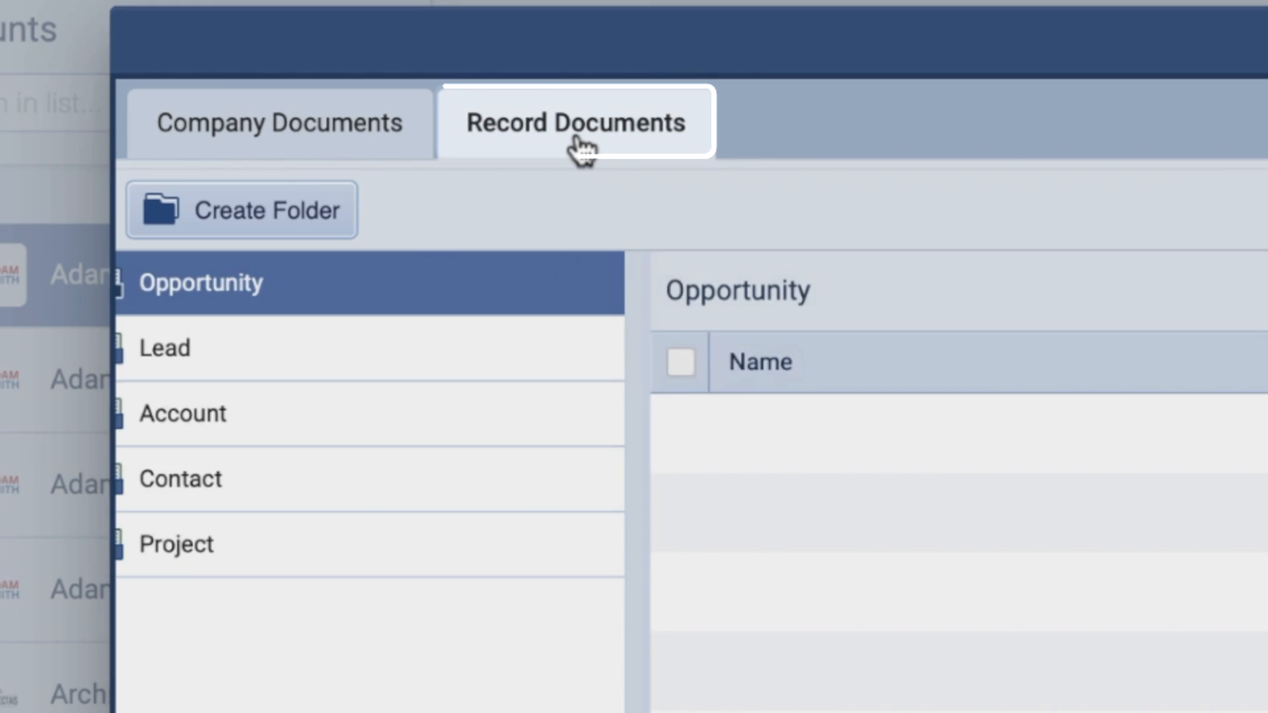
pyautogui.click(576, 122)
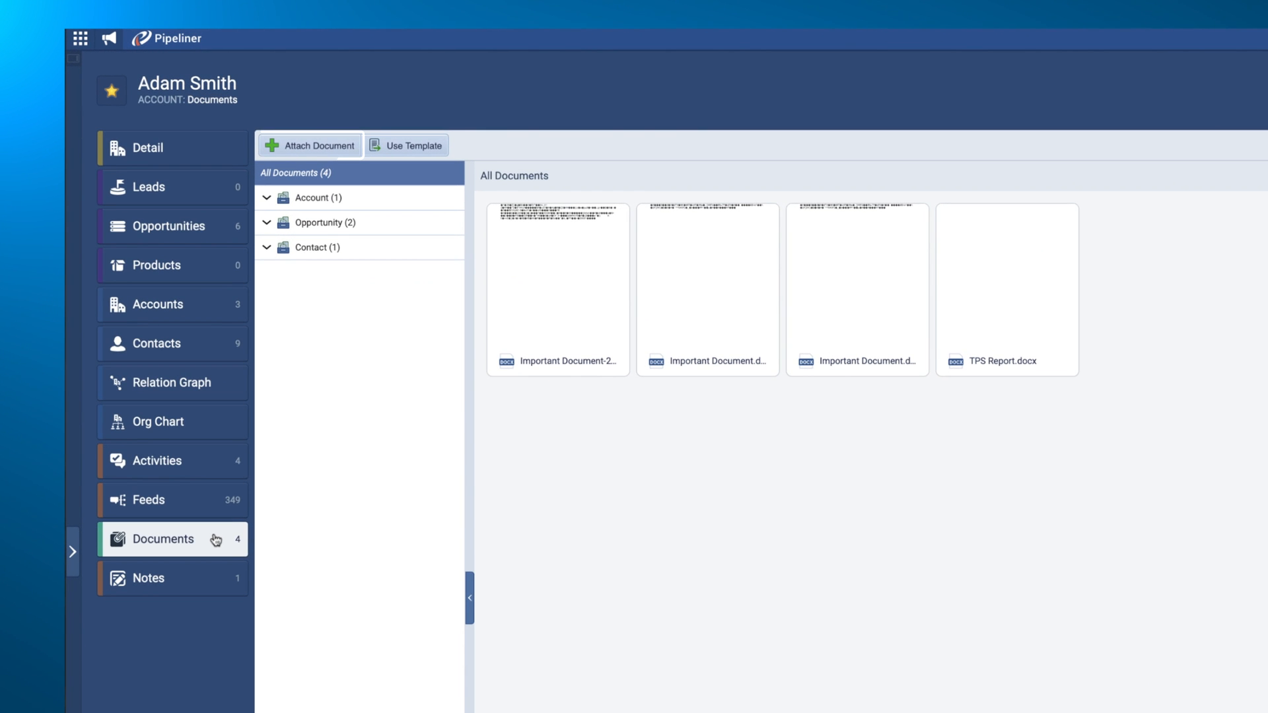
pyautogui.click(309, 144)
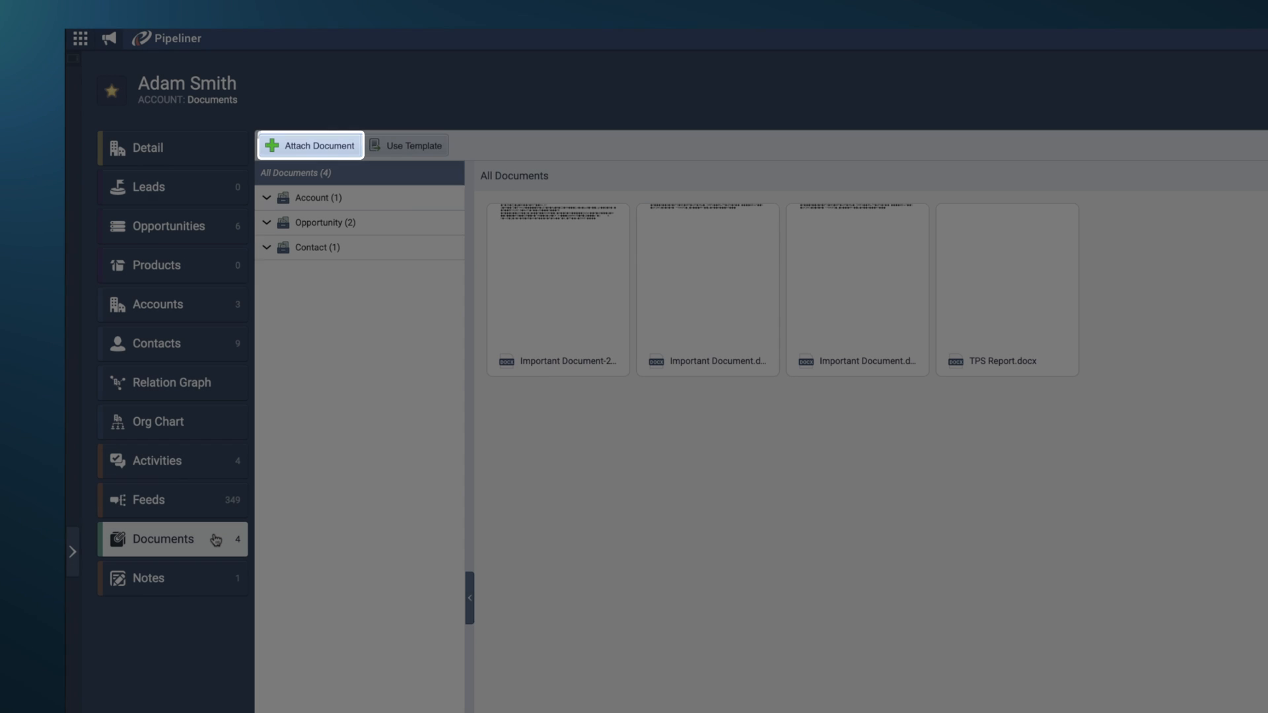